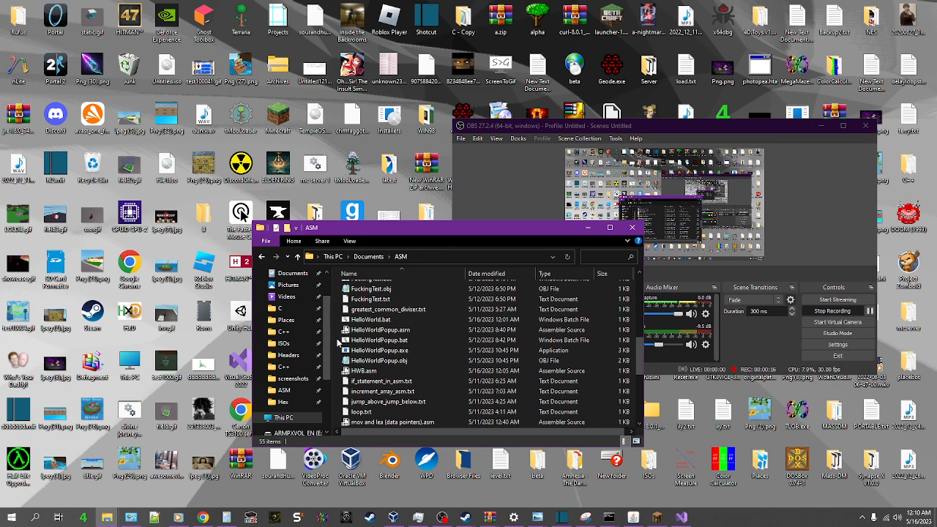
Open HelloWorld.bat from the ASM folder in Notepad, showing its ml and link commands
click(379, 339)
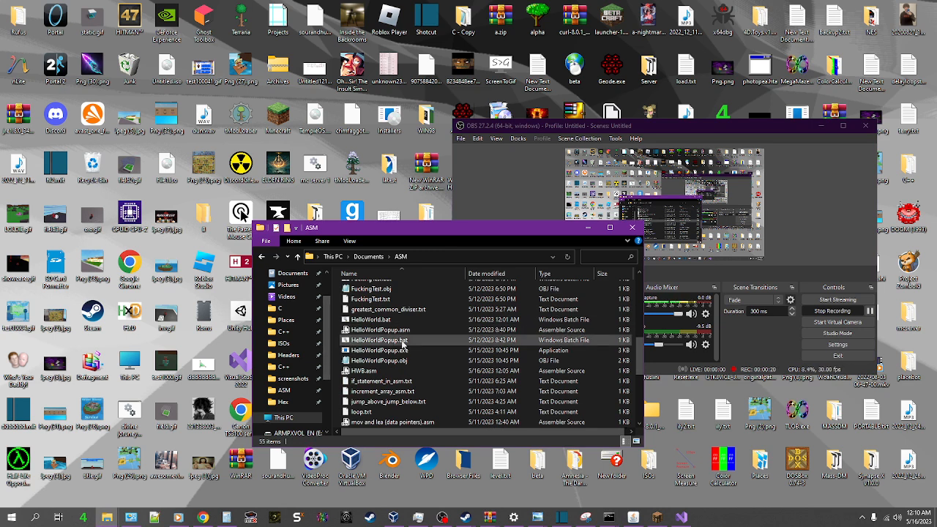
click(379, 340)
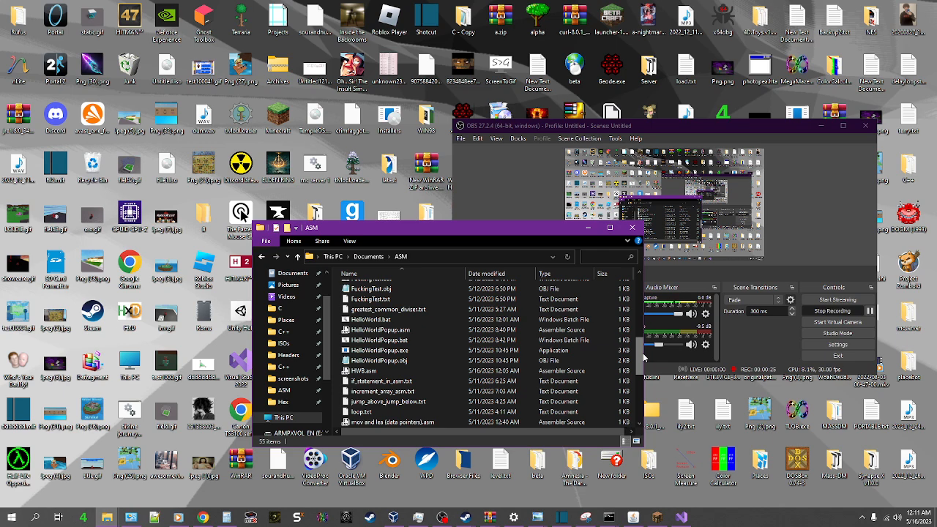
scroll(down, 3)
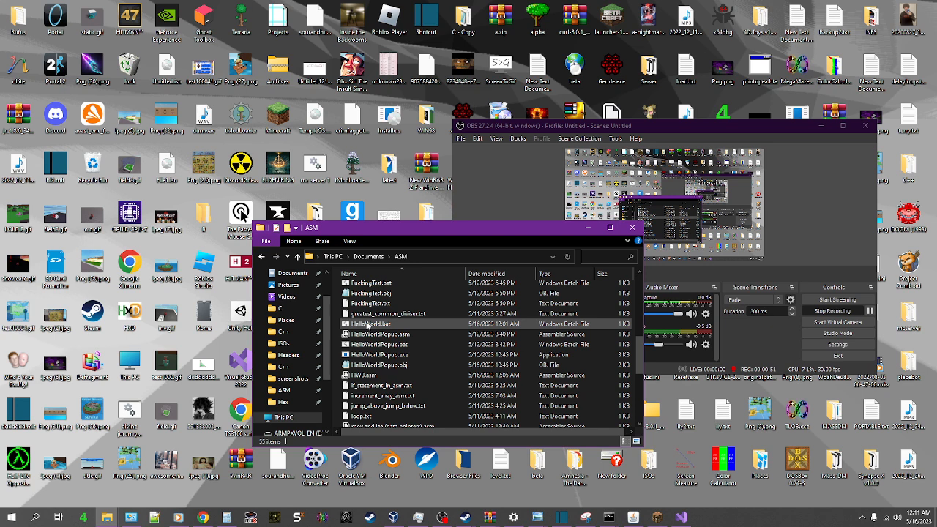
click(372, 323)
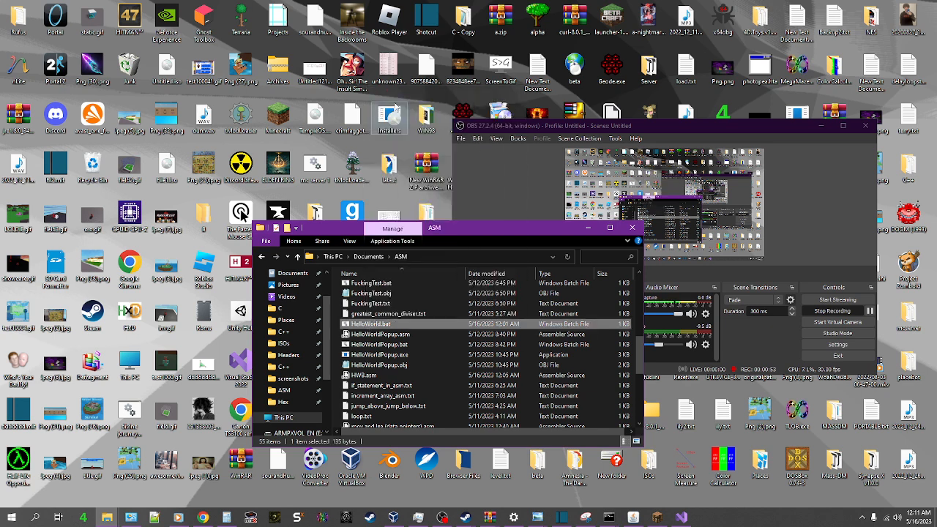
double_click(372, 324)
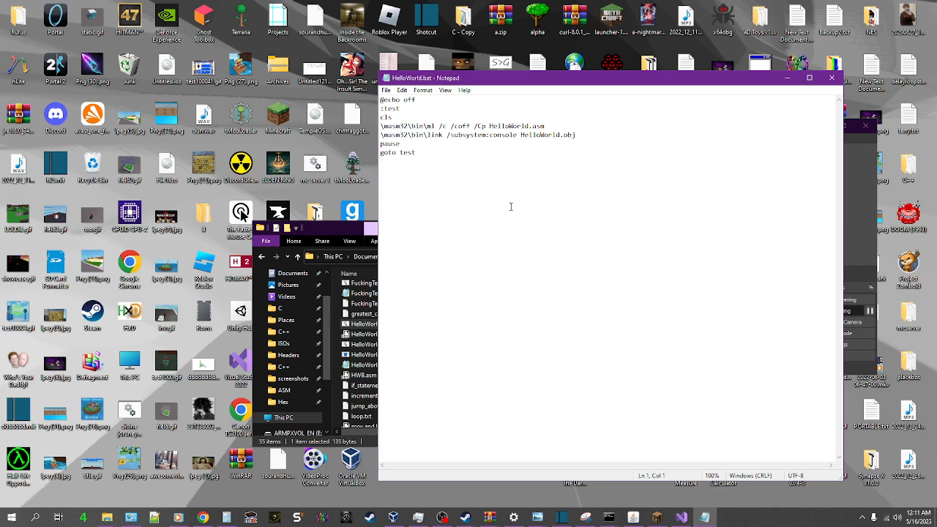
mouse_move(477, 154)
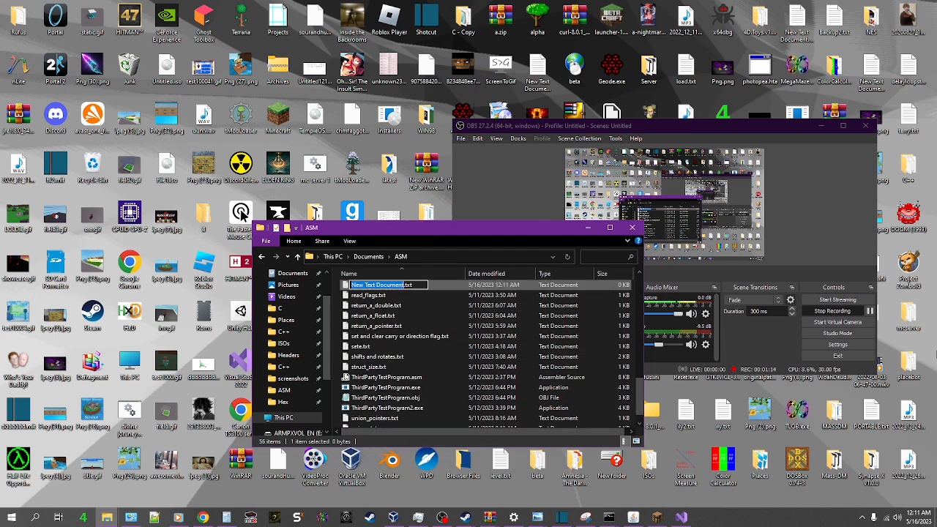
Rename the new text document to HelloWorld.asm, accept the extension change, and open it with Notepad
text(HelloWorld.a)
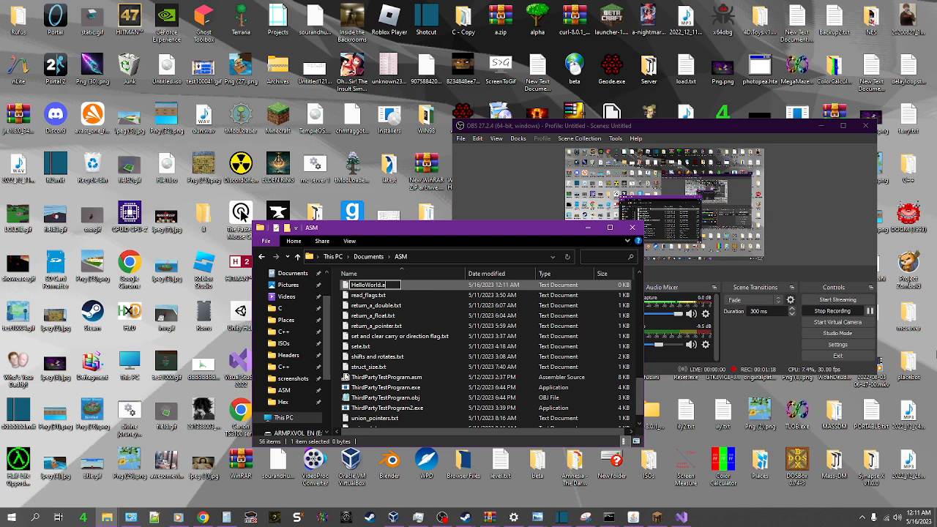
key(enter)
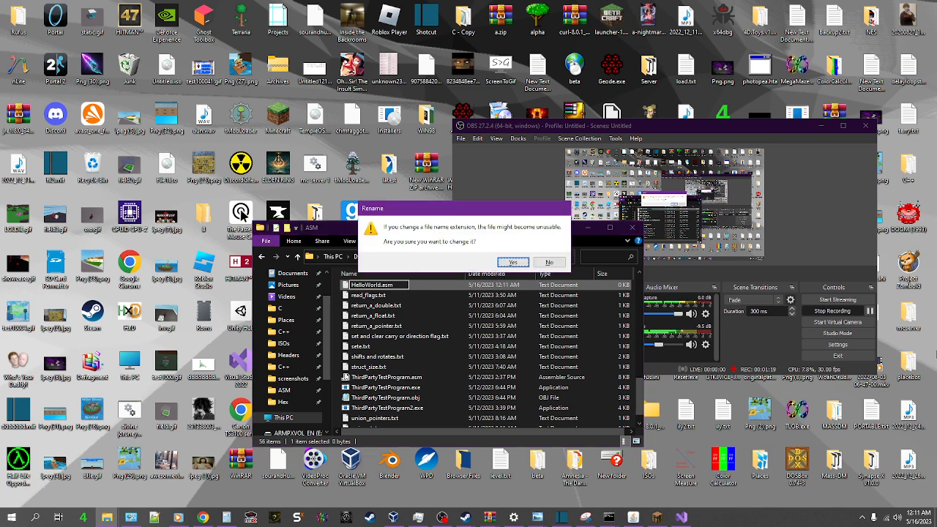
click(513, 262)
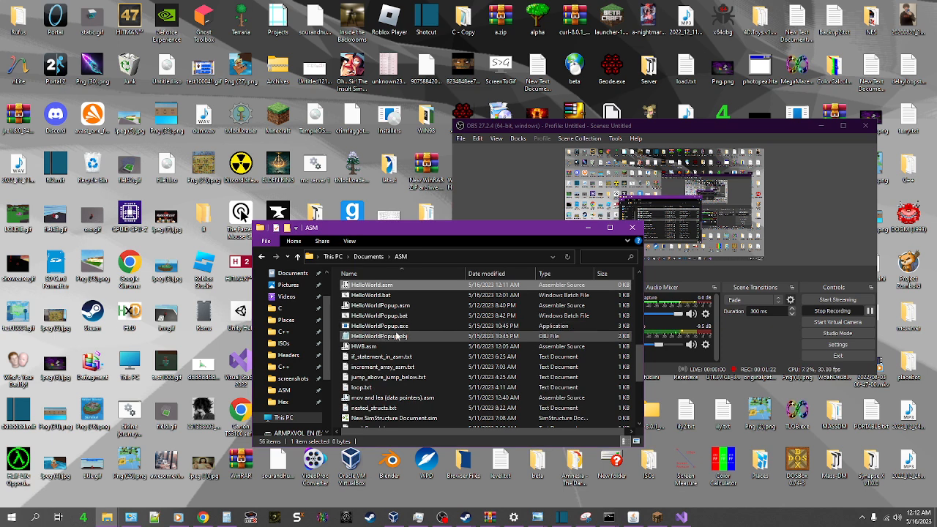
right_click(372, 284)
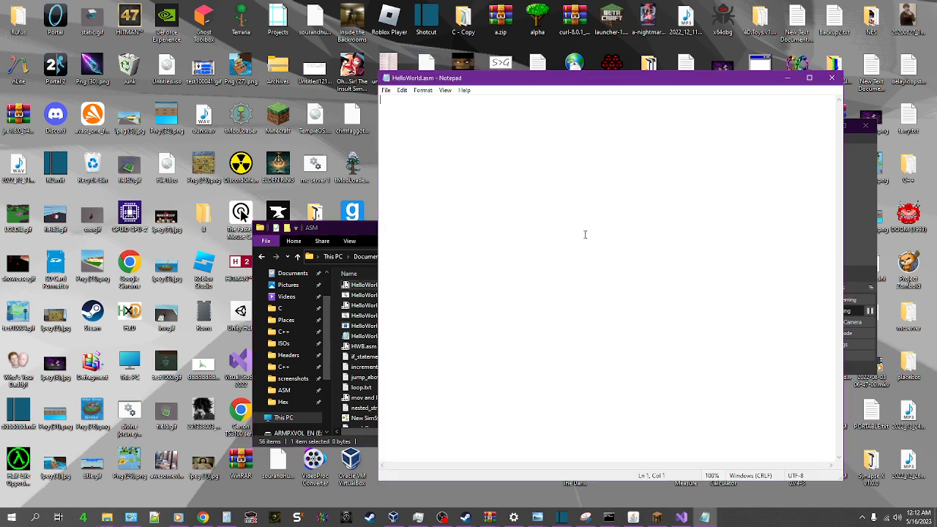
Write the .386, .model flat, stdcall and option casemap:none directives at the top of the file
text(.s)
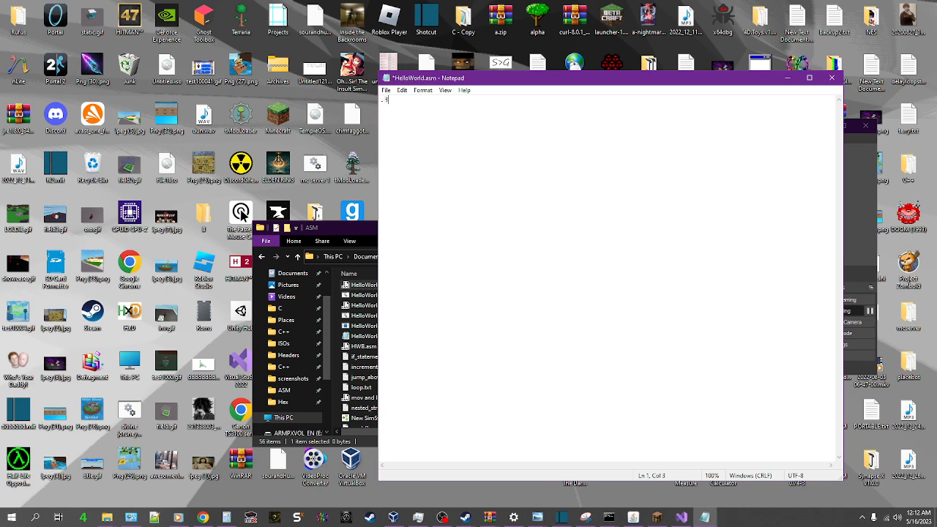
text(386)
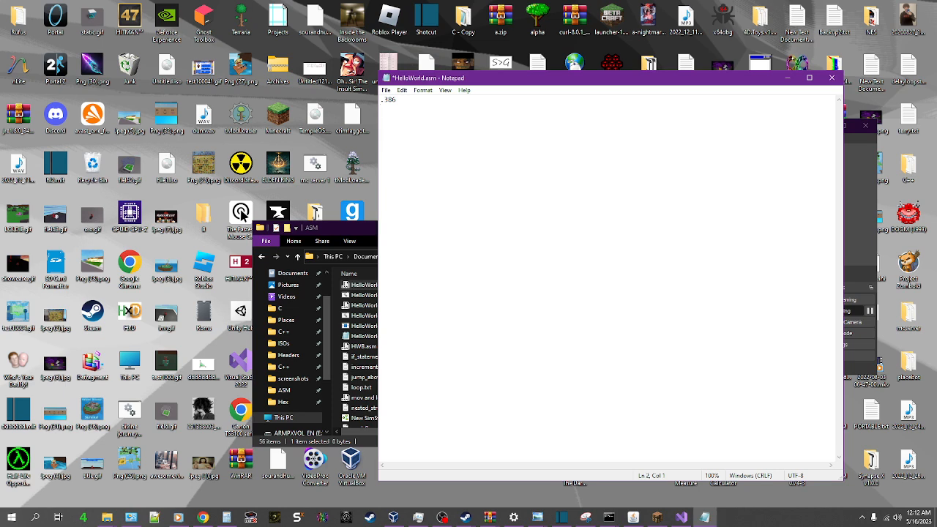
text(.c)
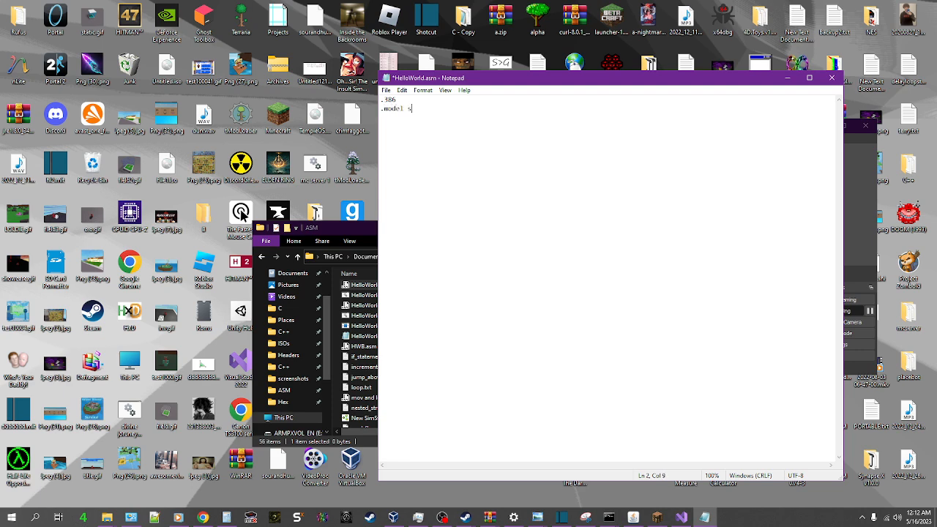
text(tdcall,)
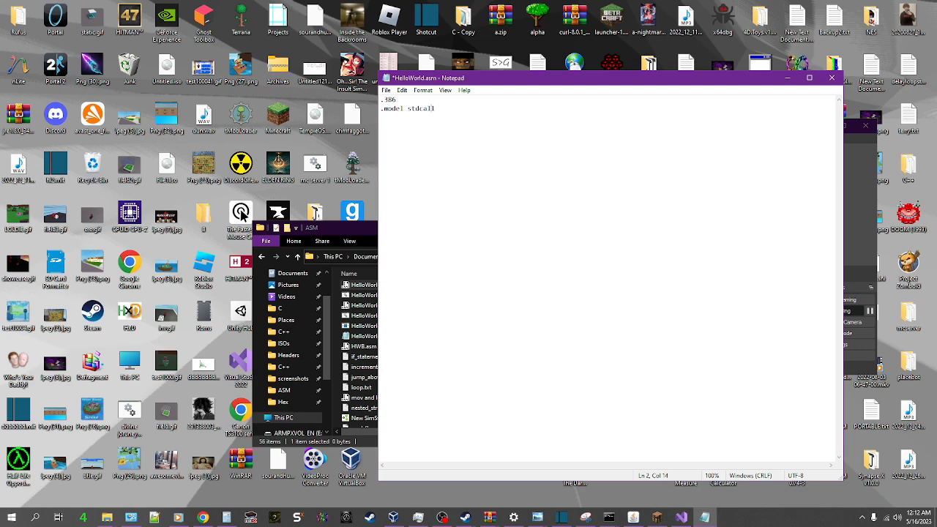
text(flat,)
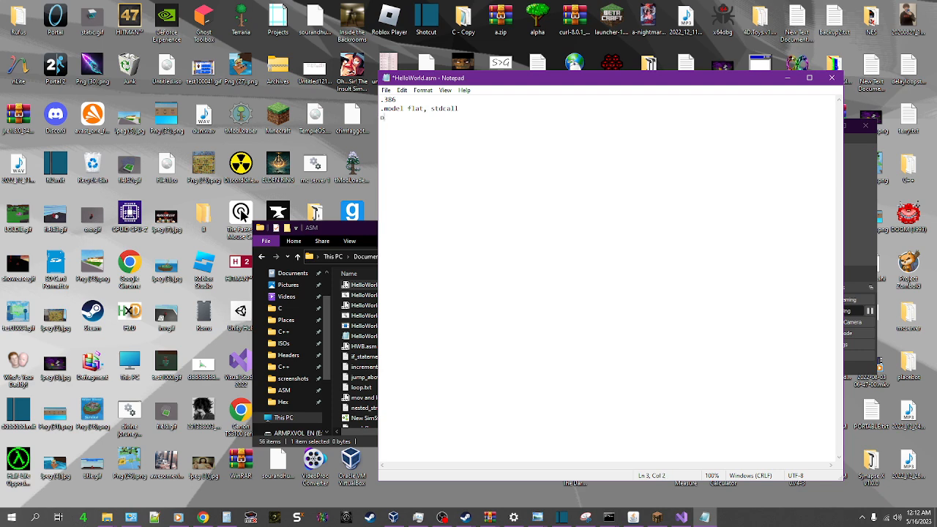
text(option casemap:none)
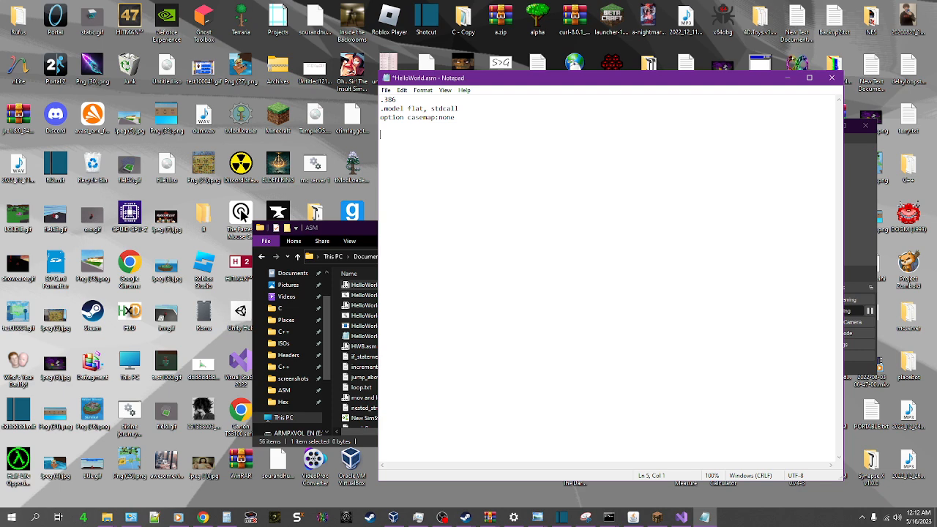
Add include \masm32\include lines for masm32.inc and kernel32.inc
text(i)
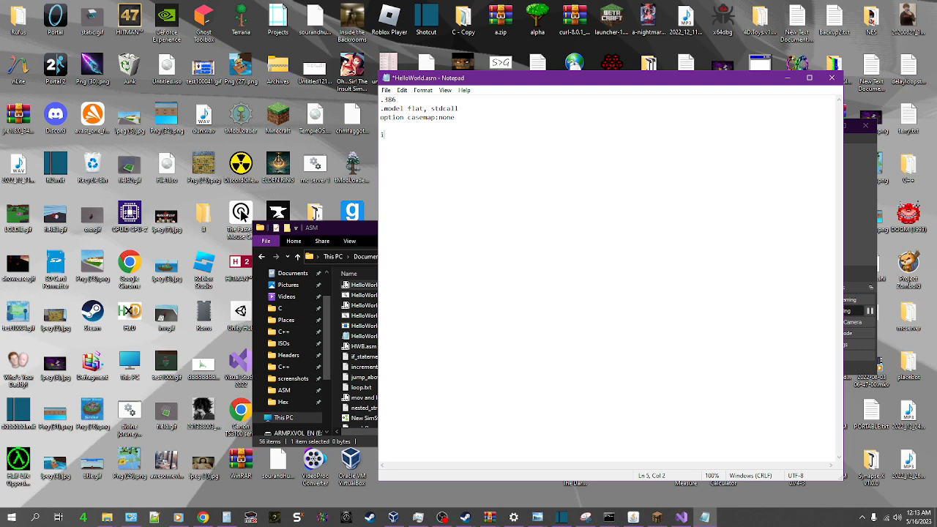
text(nclude)
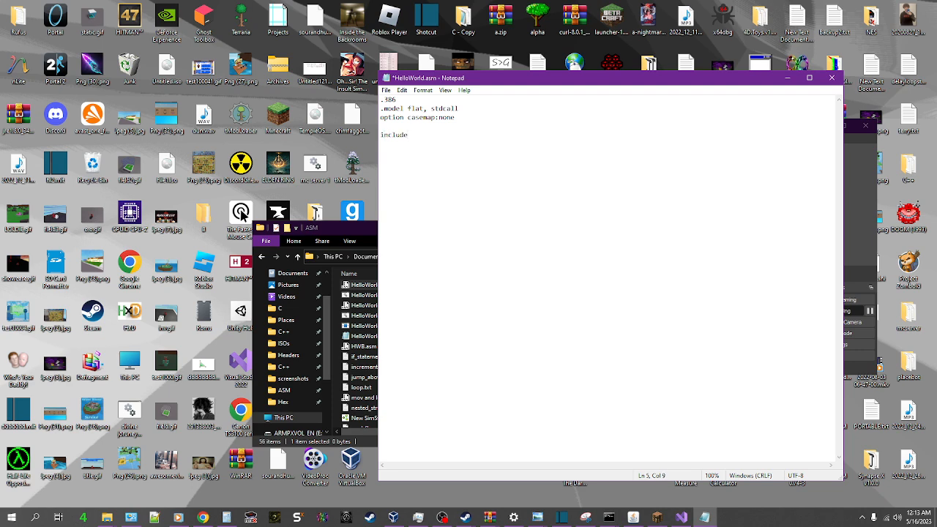
text(\)
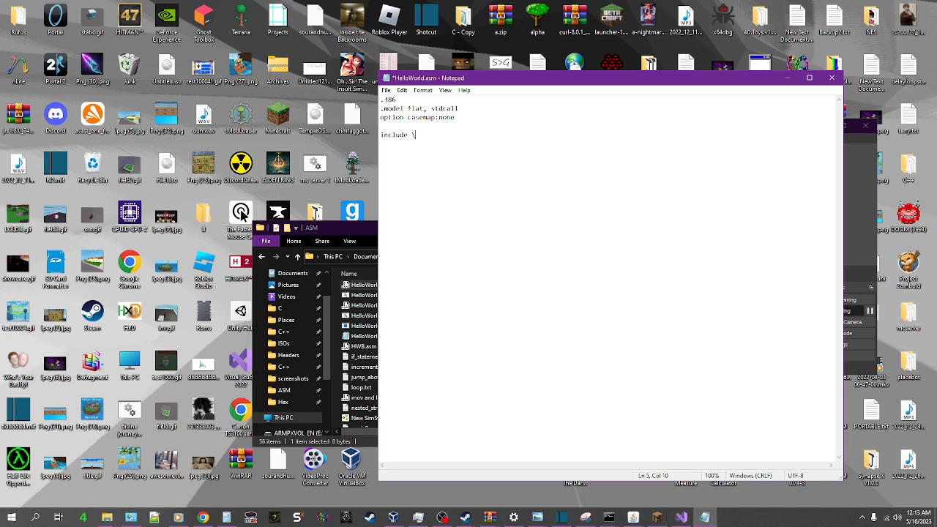
text(masm32\)
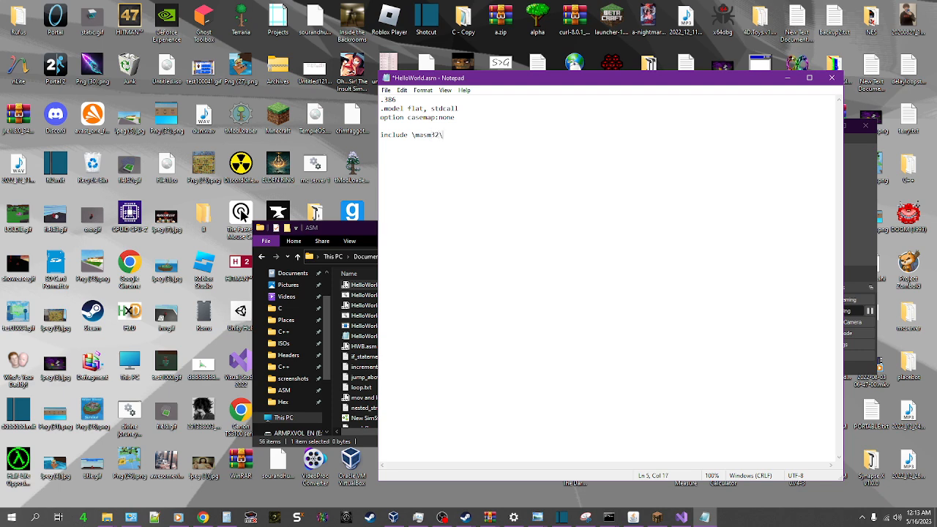
text(include\)
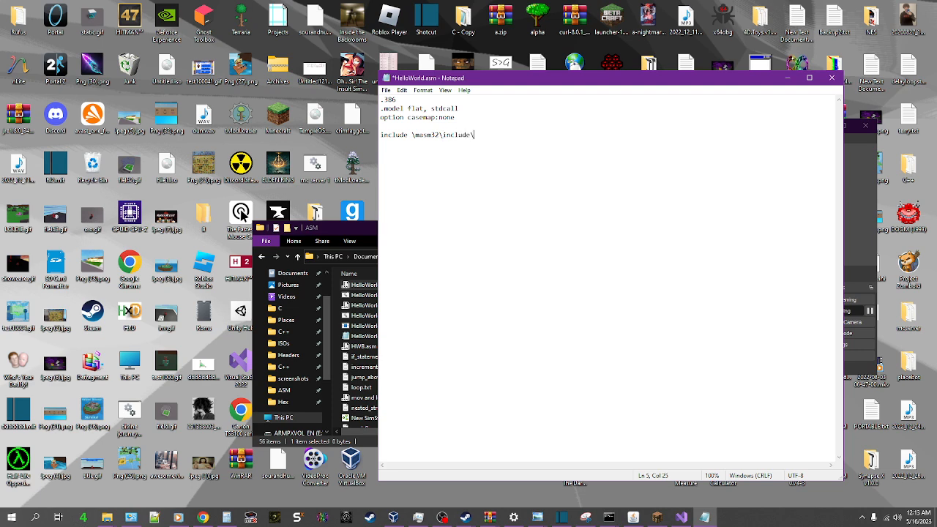
text(masm32)
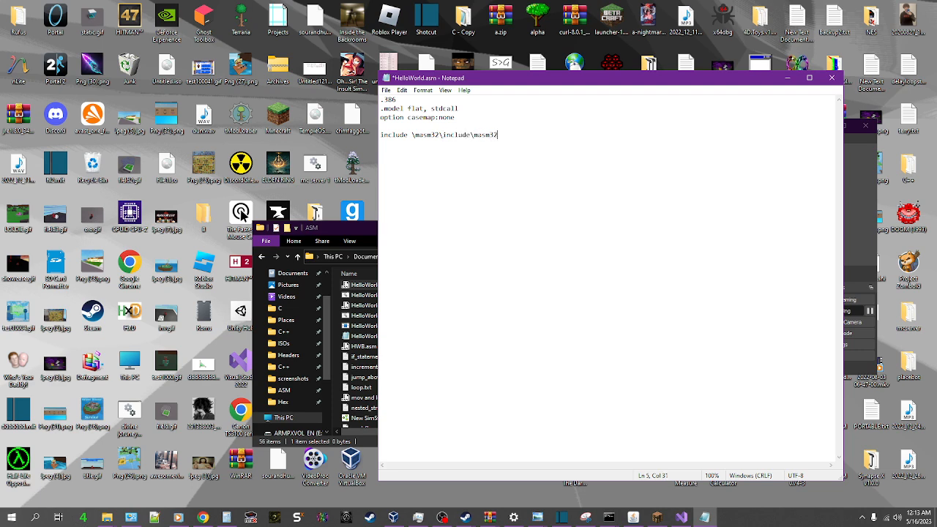
text(.)
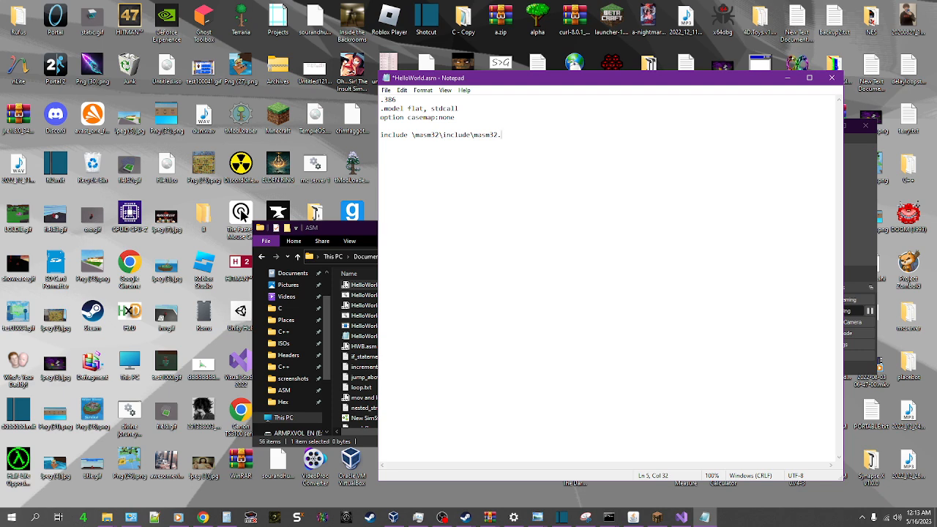
text(inc)
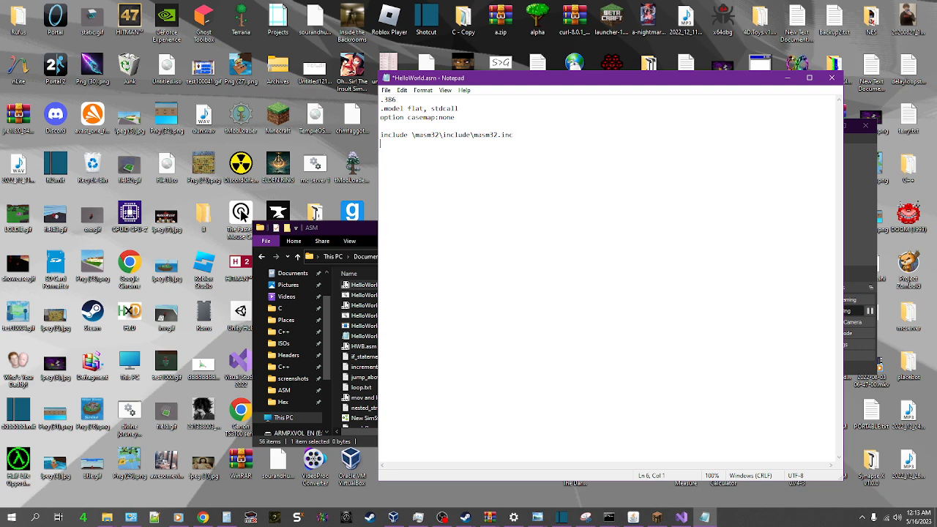
text(include \masm32\)
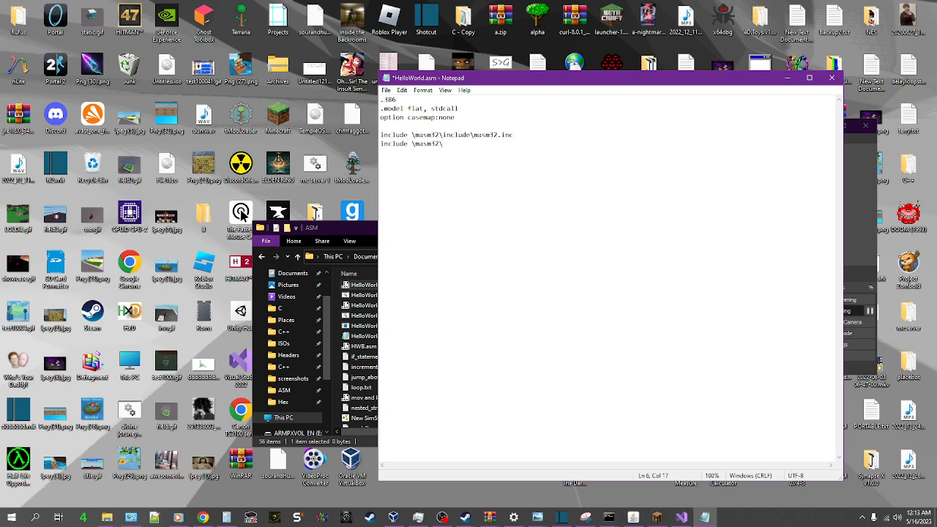
text(inc)
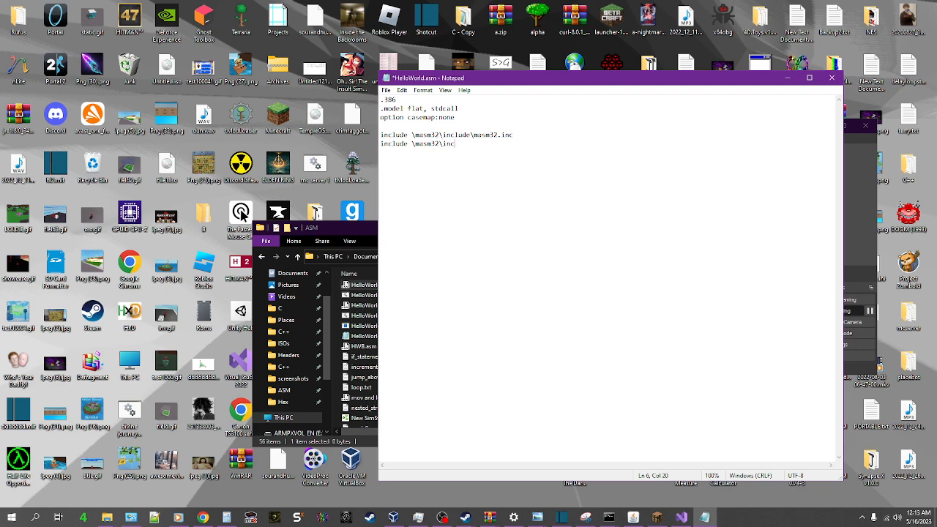
text(\ker)
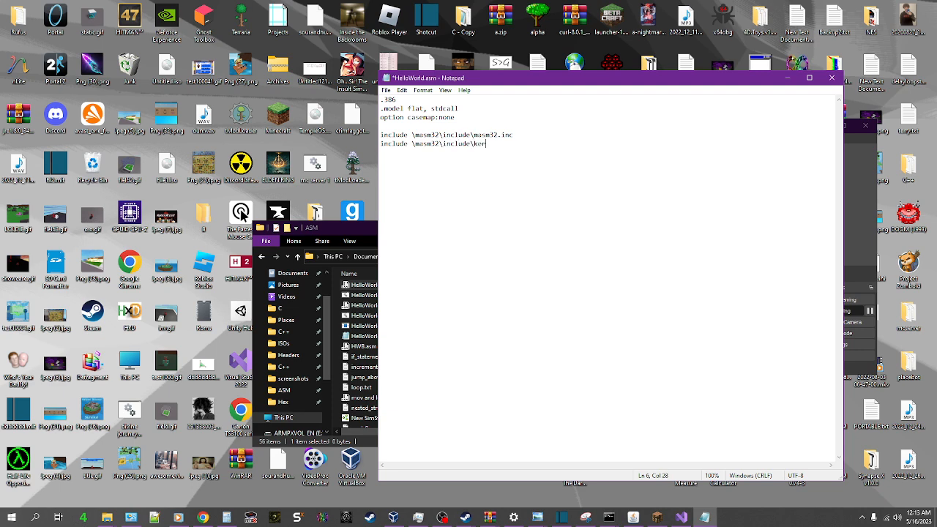
text(nel32.inc)
click(606, 160)
text(li)
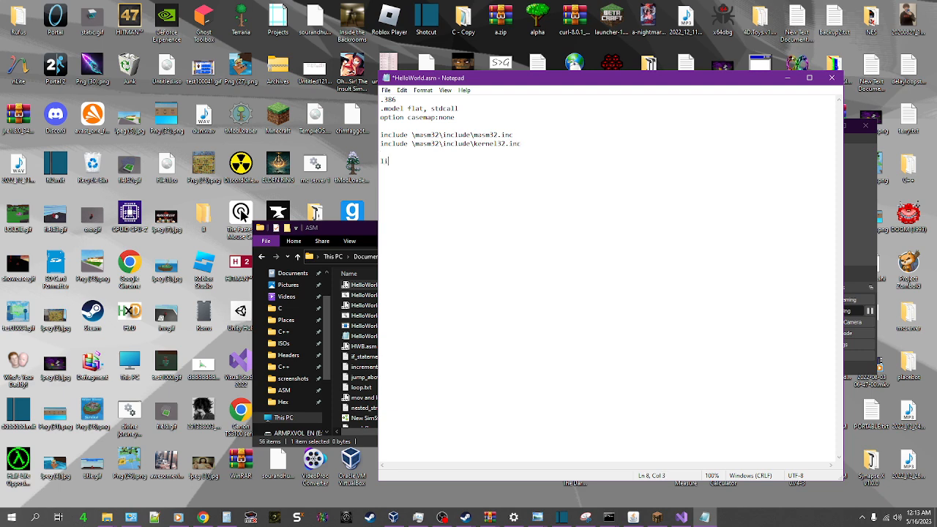
Add includelib \masm32\lib lines for masm32.lib and kernel32.lib, fixing the folder name
text(nclude)
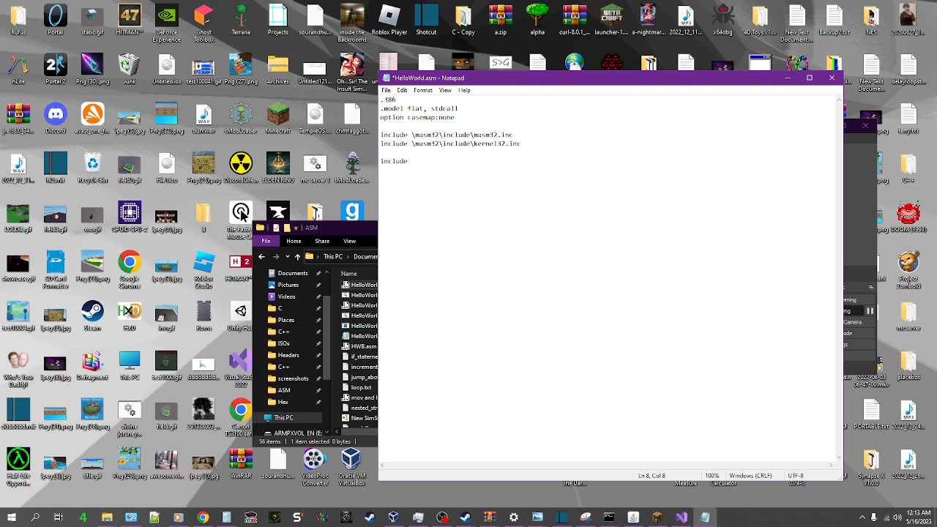
text(lib \masm3)
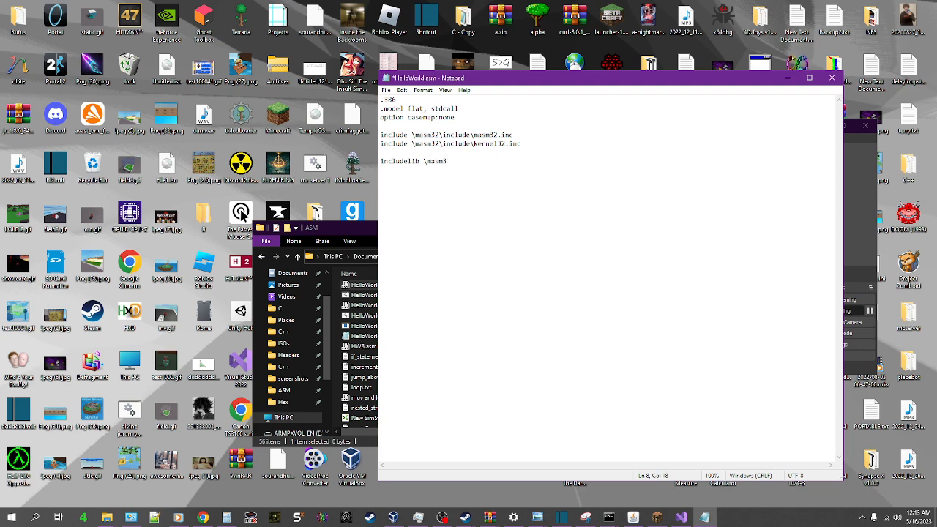
text(\incl)
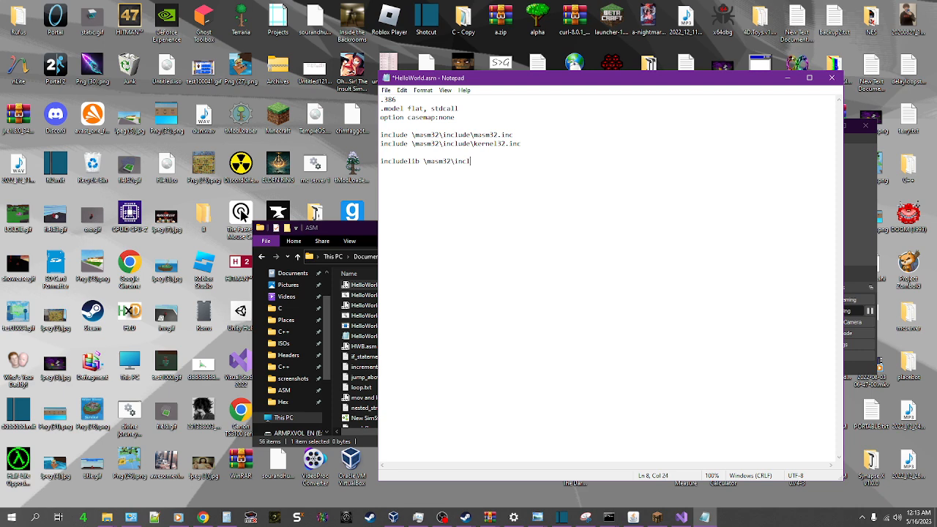
text(ude\)
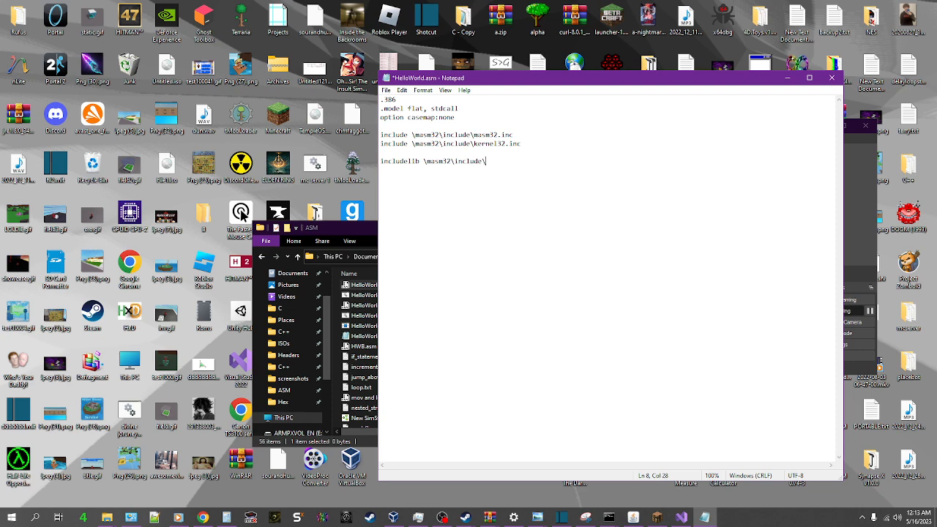
text(masm32.lib)
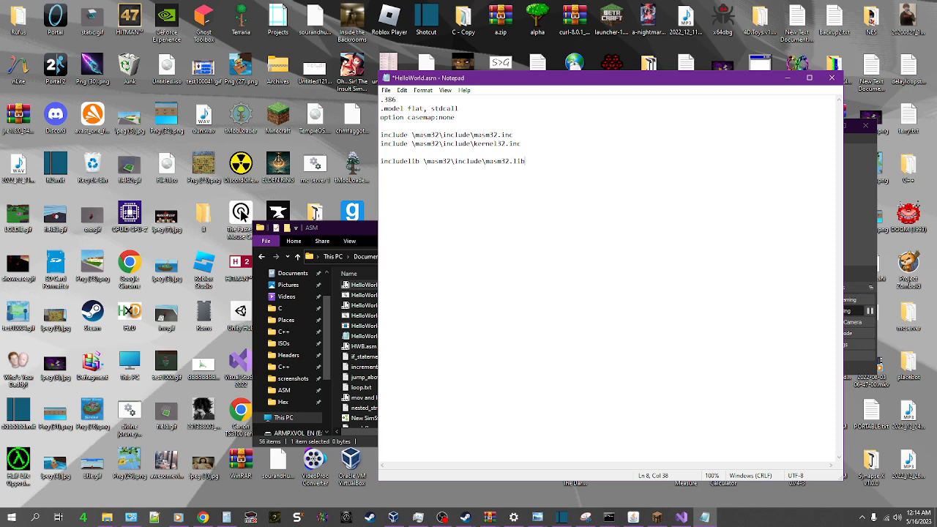
click(483, 161)
text(lib)
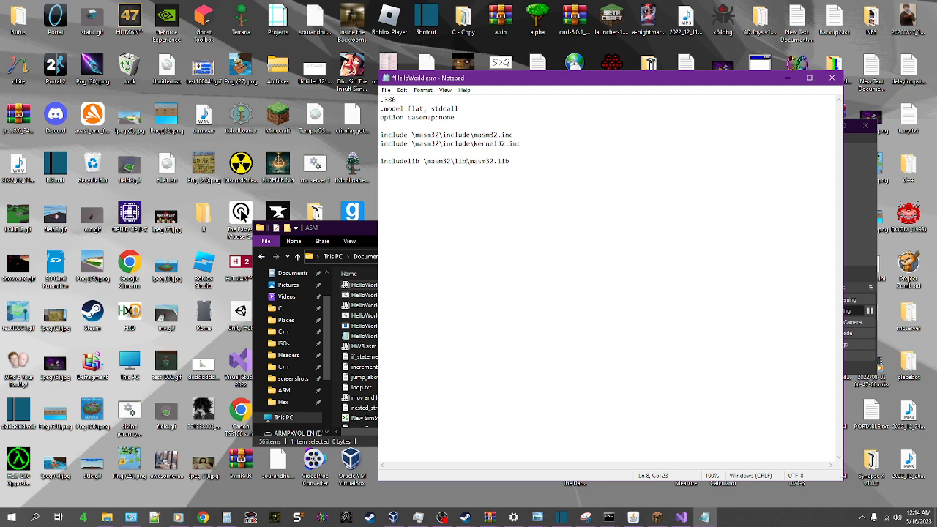
triple_click(445, 161)
text(includelib \masm32\lib\kernel32.lib)
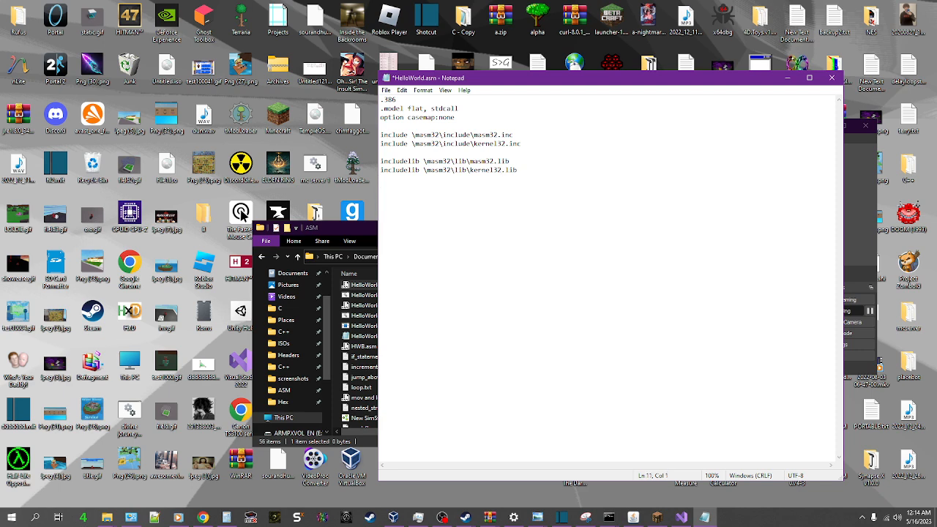
Add a .data section with msg db "Hello World!", 10, then begin the .code section
text(.data)
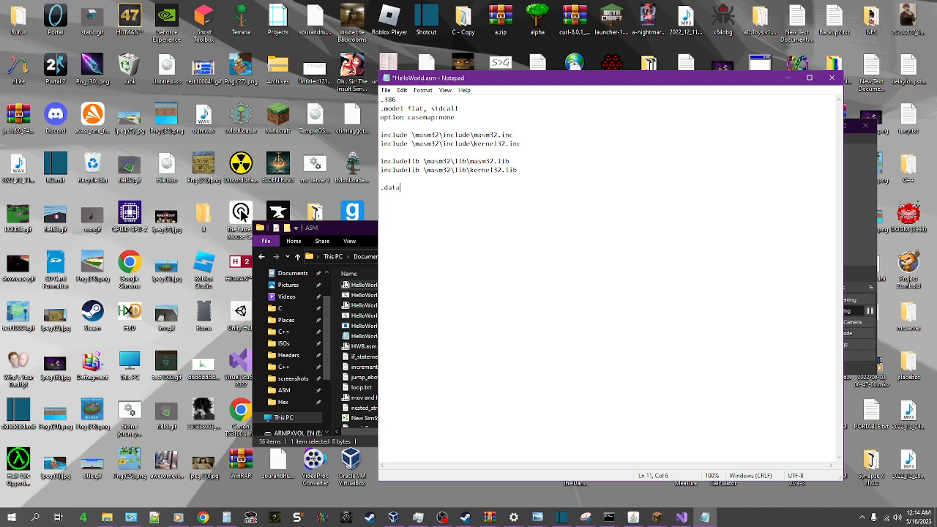
key(Enter)
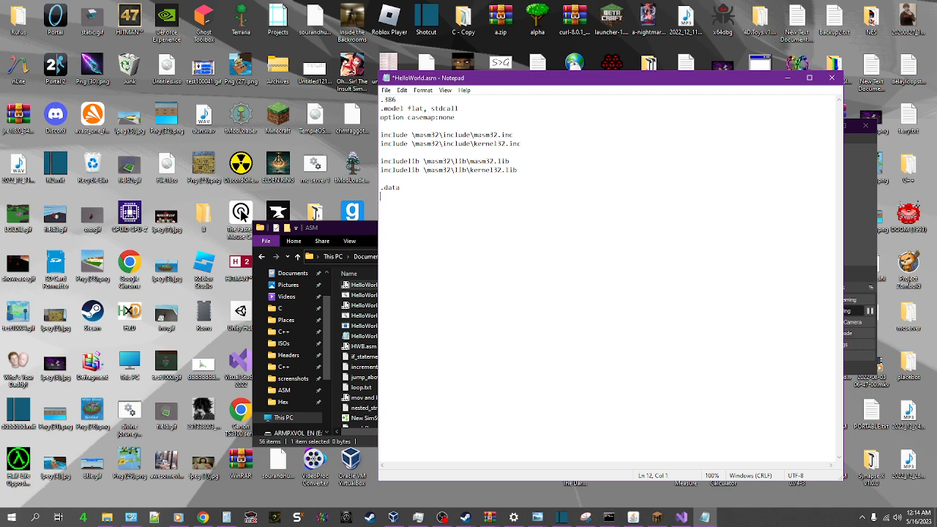
text(msg db)
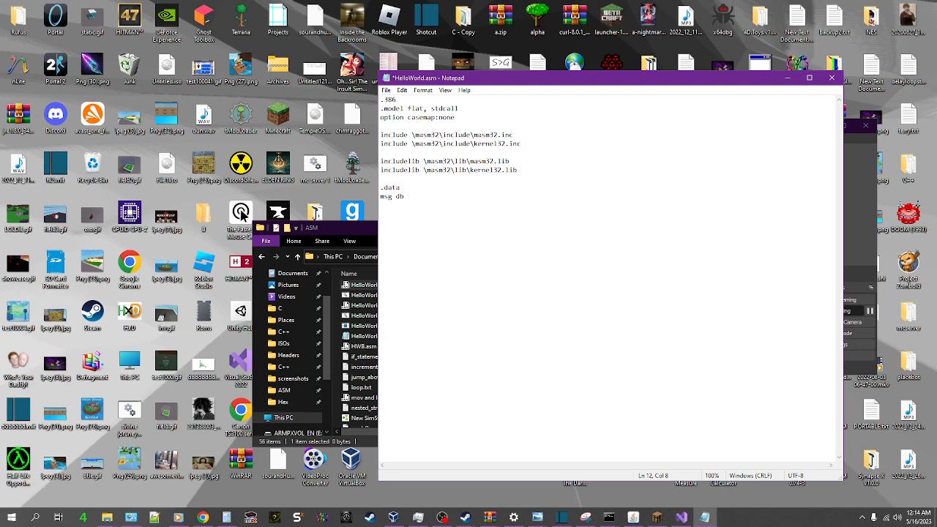
text("Hello)
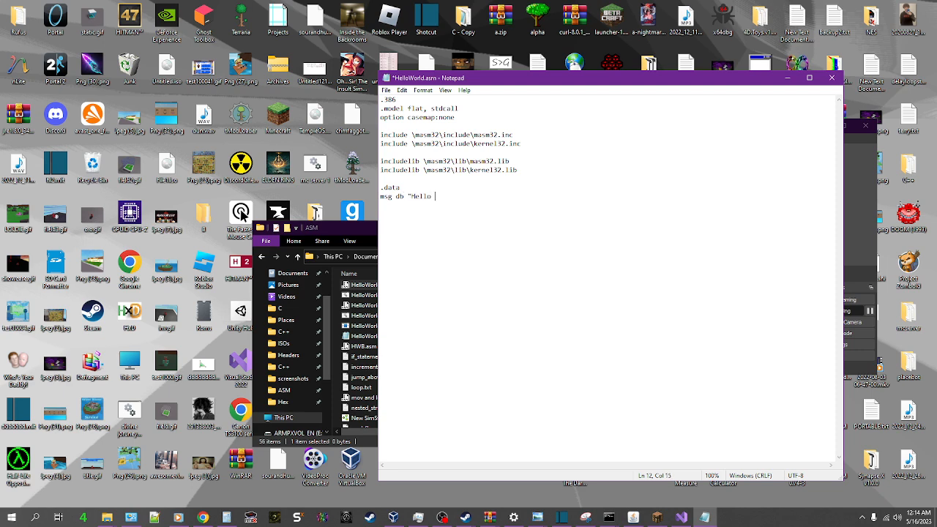
text(World!")
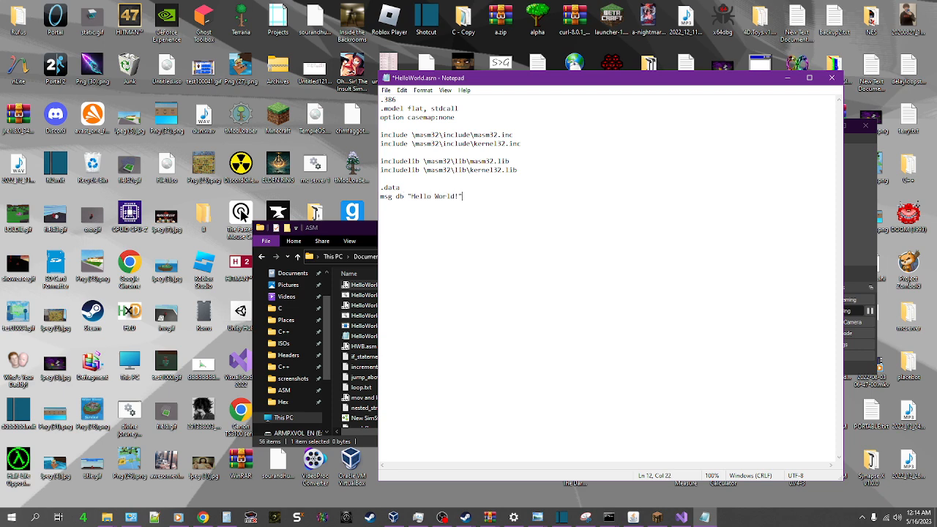
text(,)
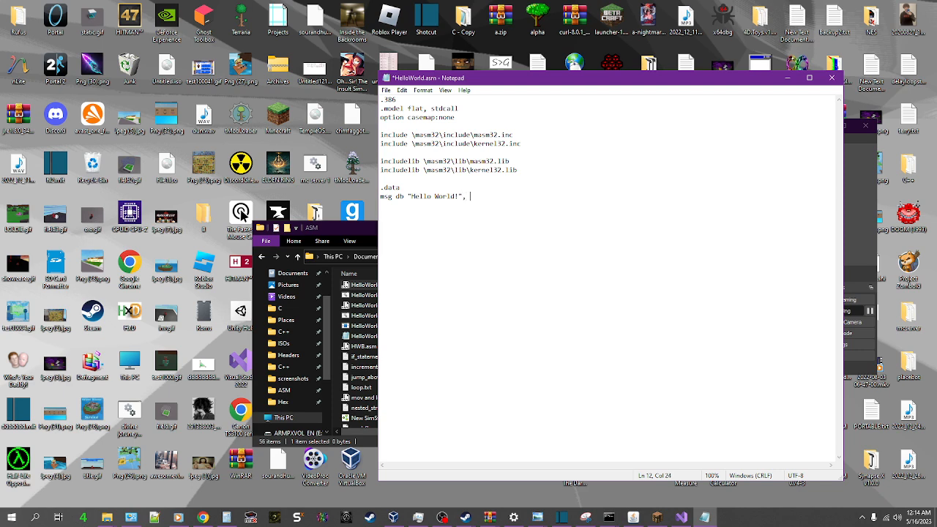
text(10)
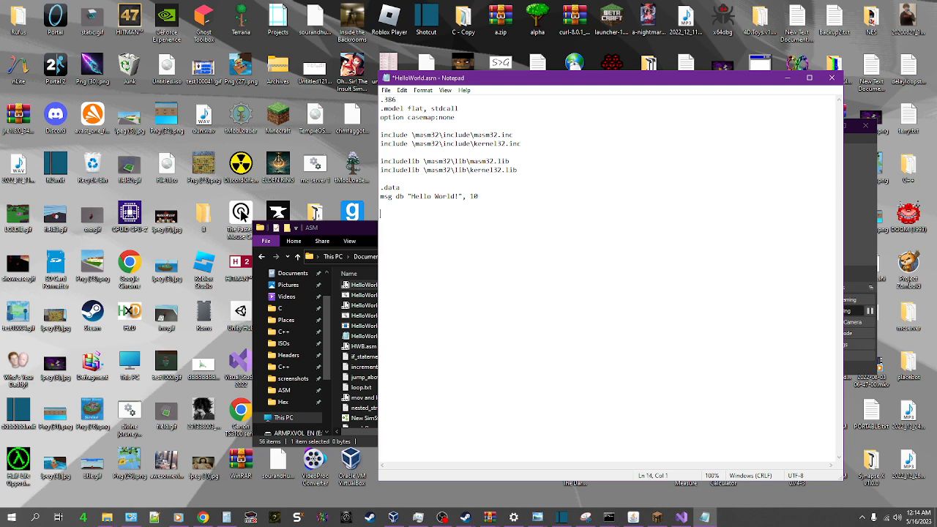
text(.code)
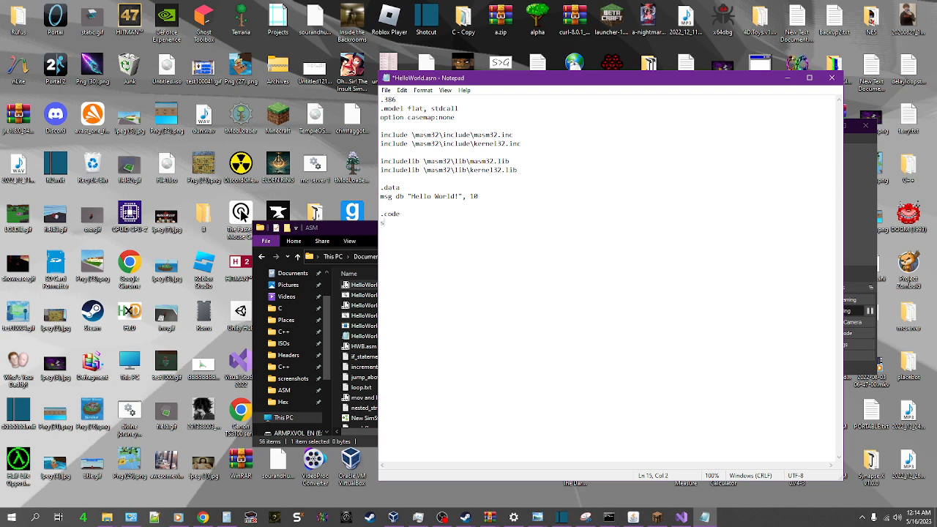
Add the start: label and closing end start line, leaving blank lines between for the body
text(start:)
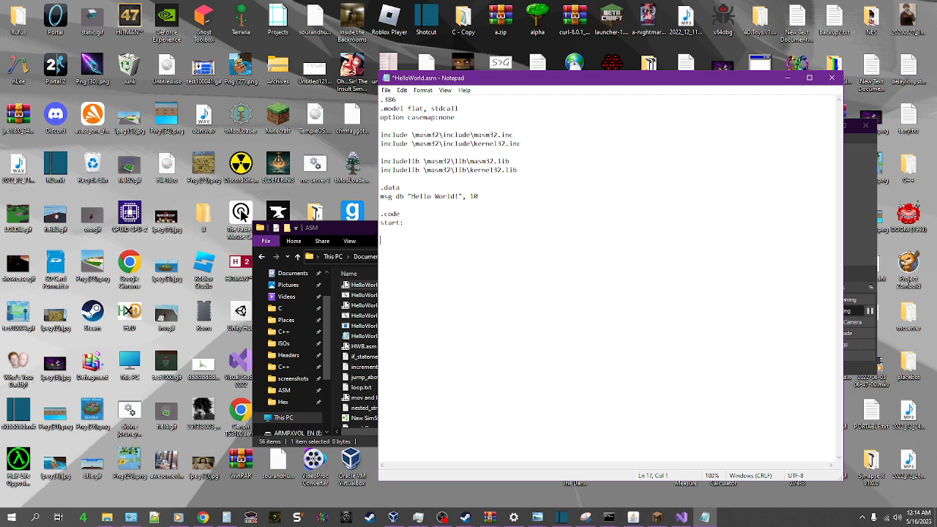
text(end start)
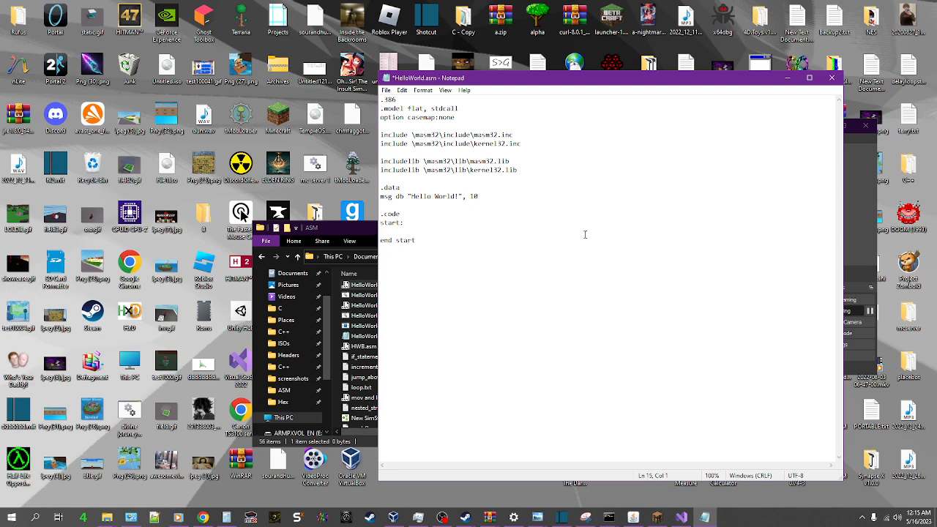
key(enter)
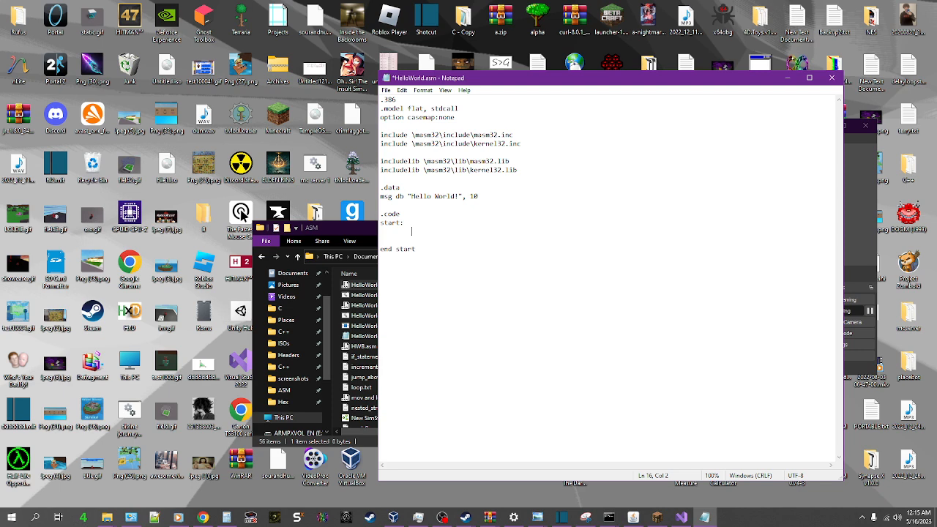
Fill the start: body with lea eax, msg, push eax and call StdOut
text(call)
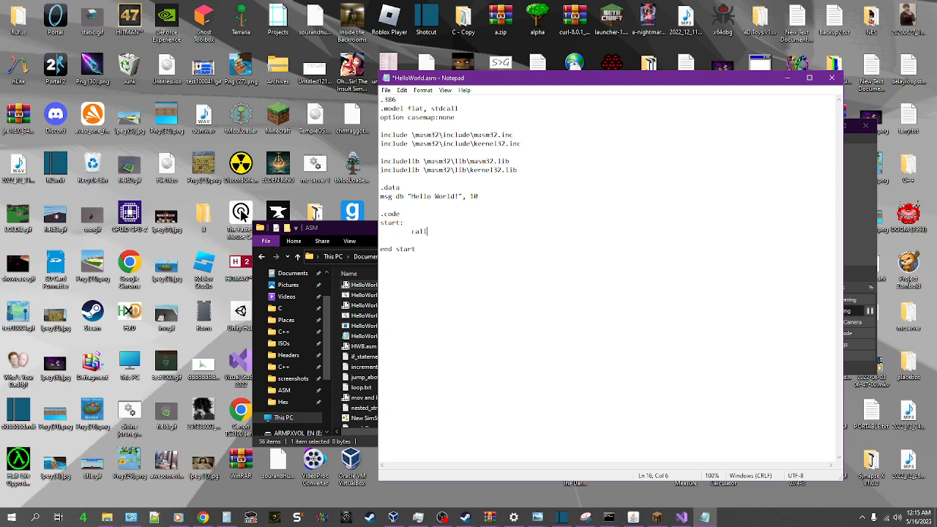
text(StdOut)
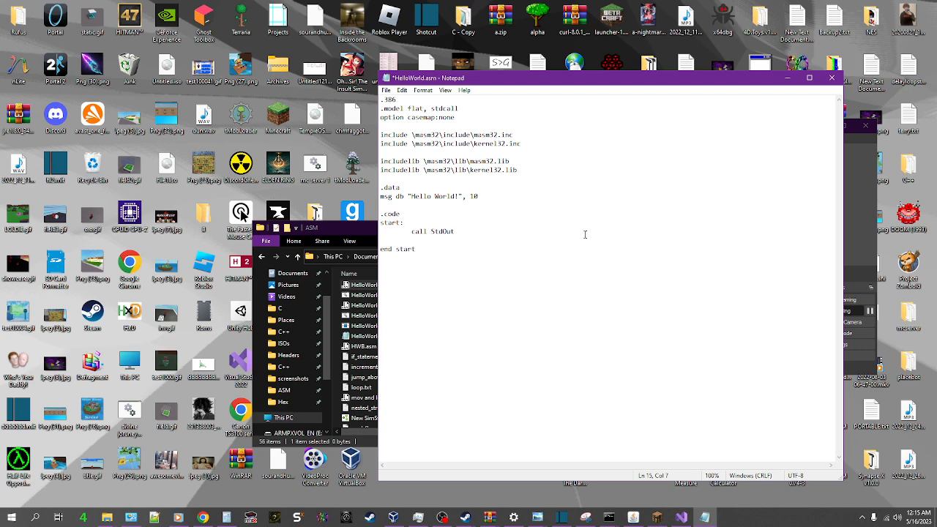
key(enter)
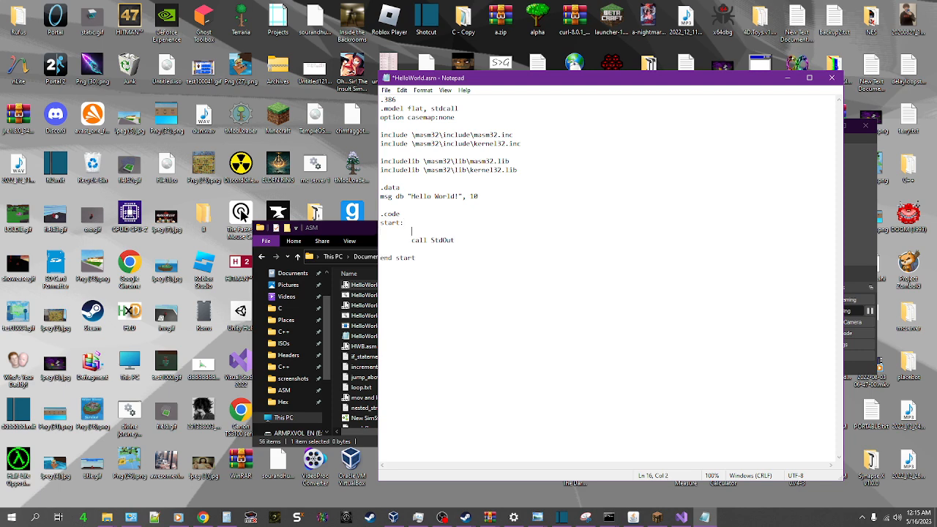
text(lea)
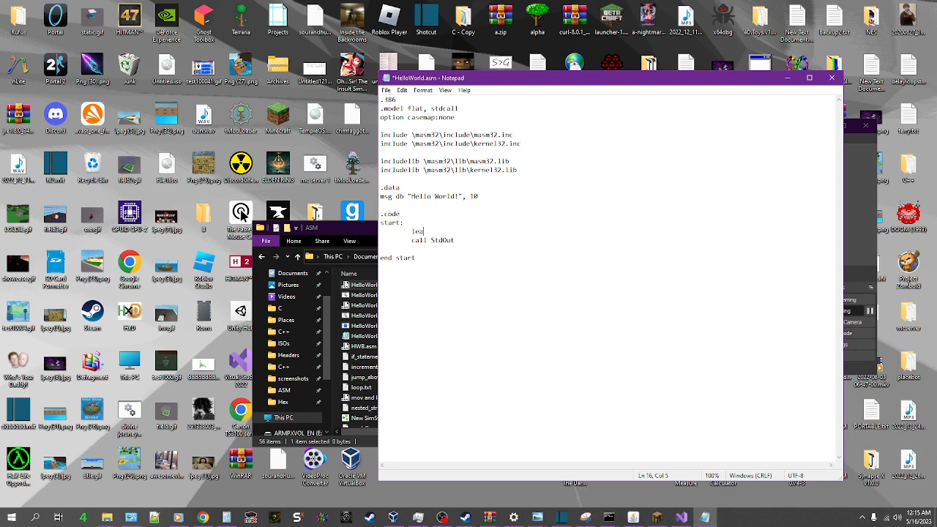
text(m)
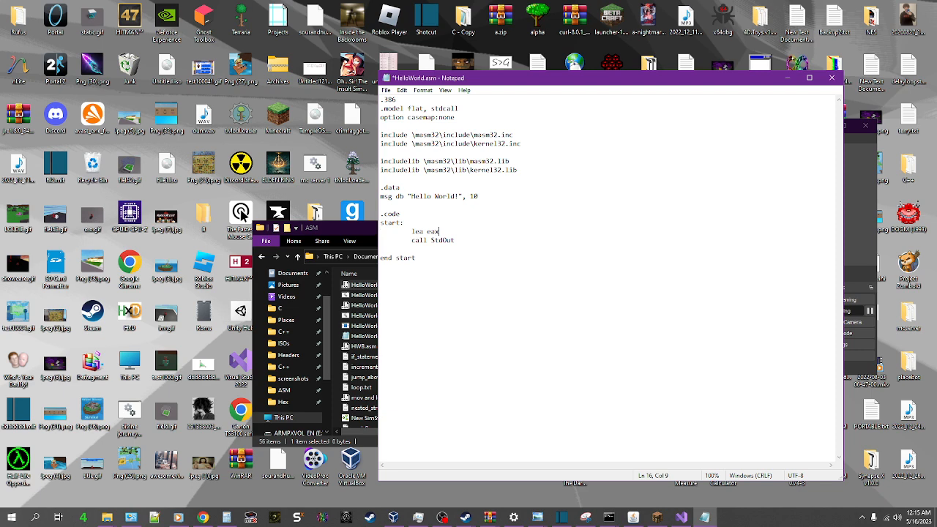
text(, msg)
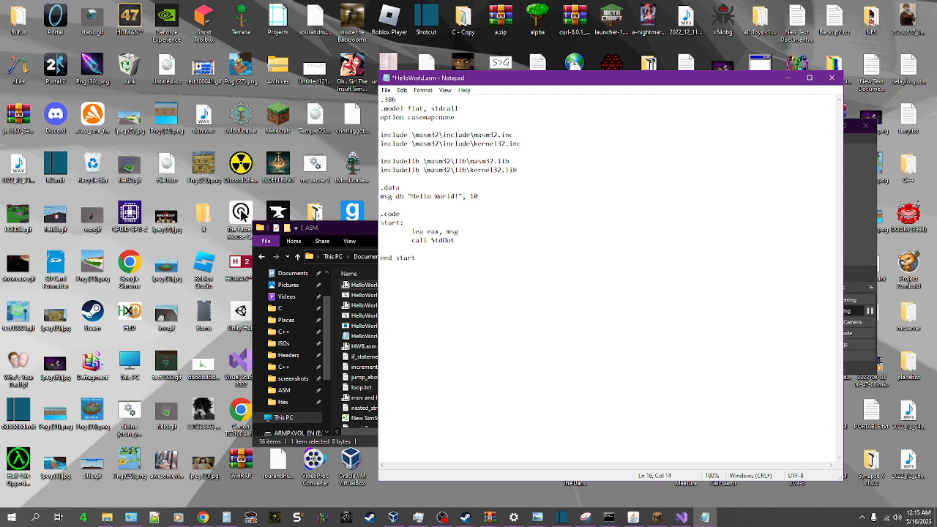
click(456, 231)
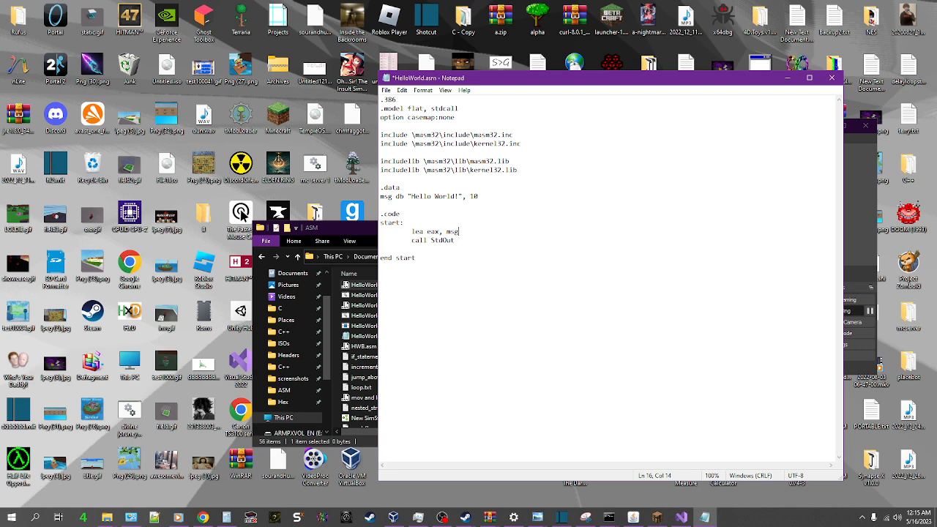
key(enter)
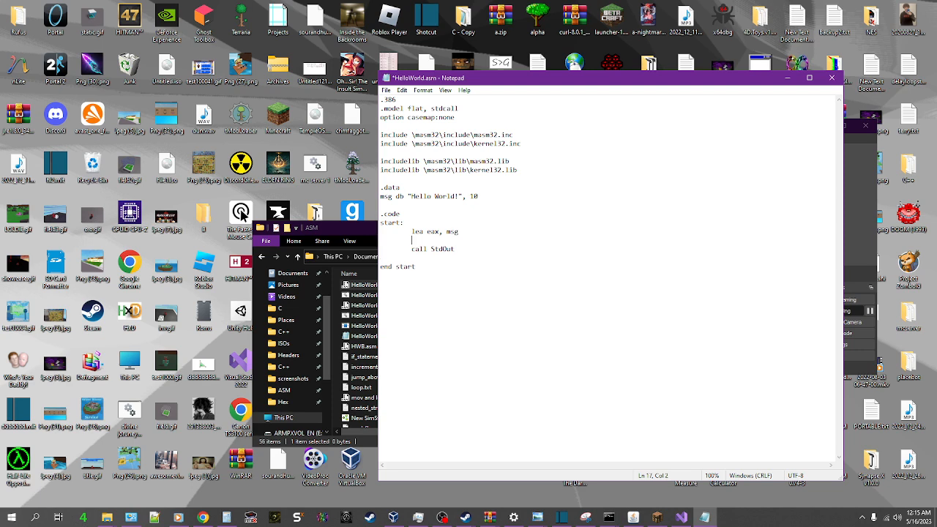
text(push eax)
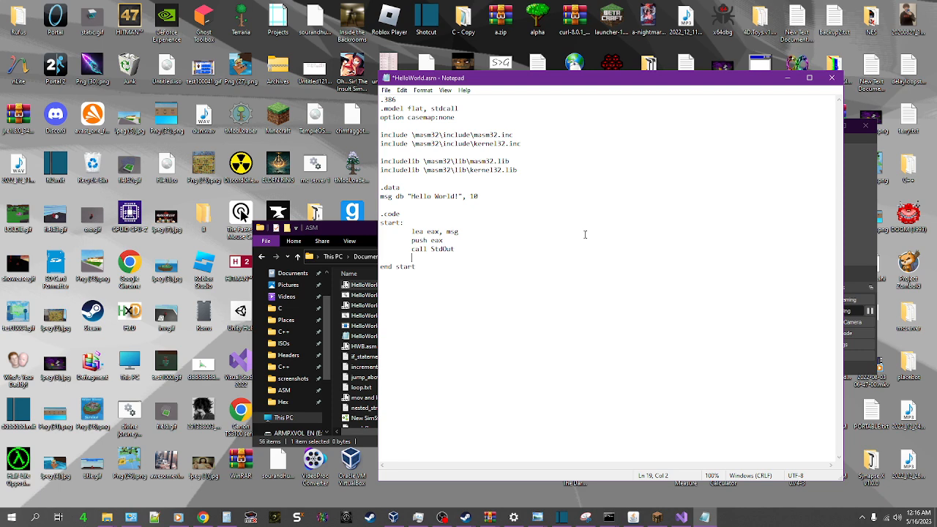
End the program with mov eax, 0, push eax and call ExitProcess
text(mov)
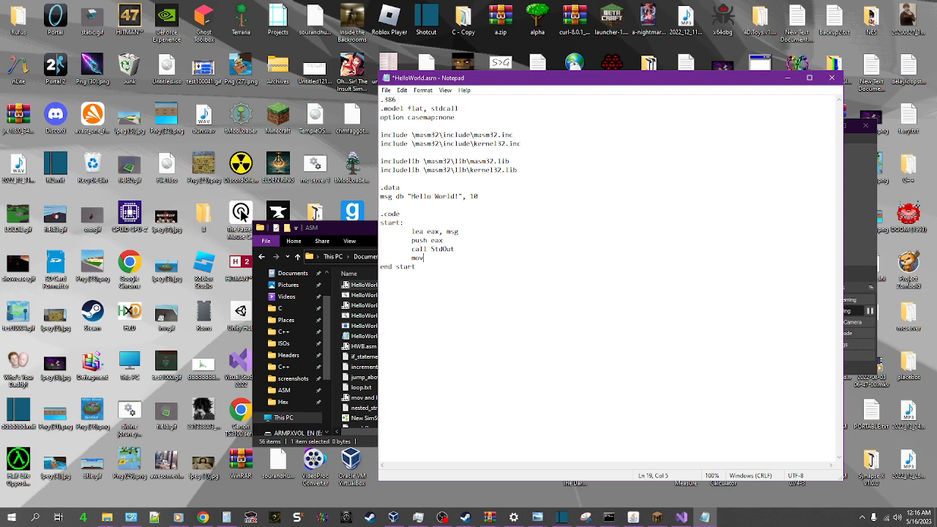
text(eax, 0)
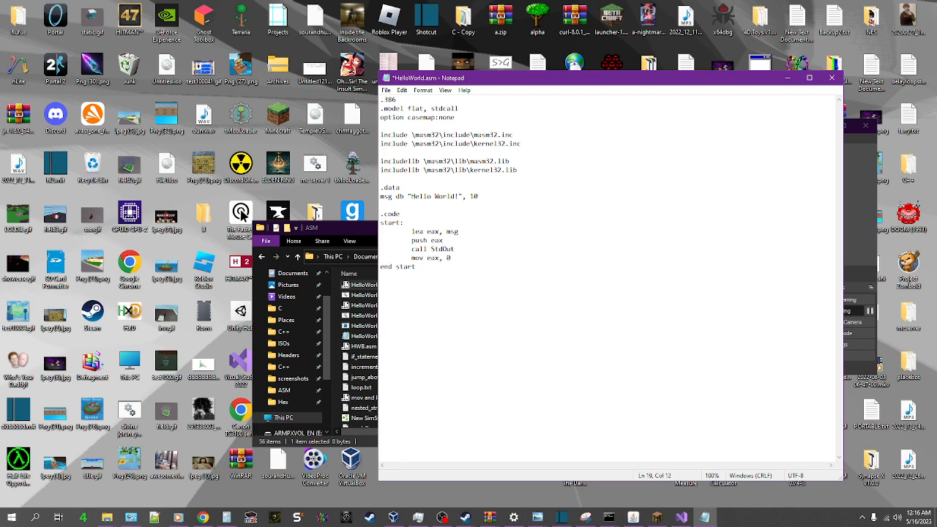
text(pui)
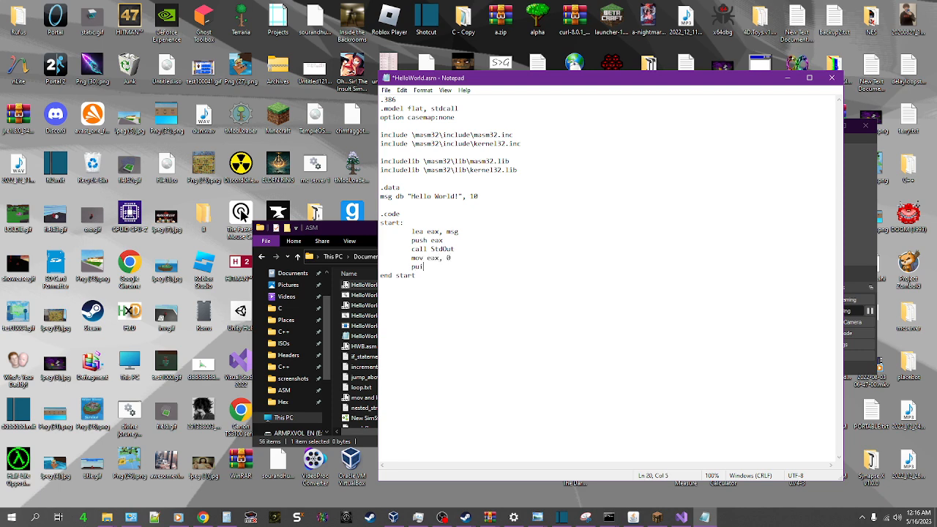
text(sh eax)
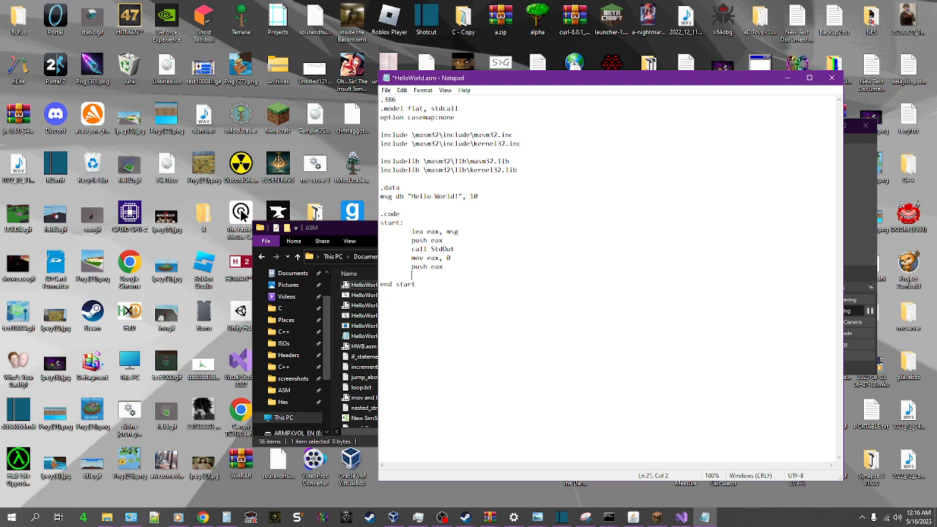
text(call E)
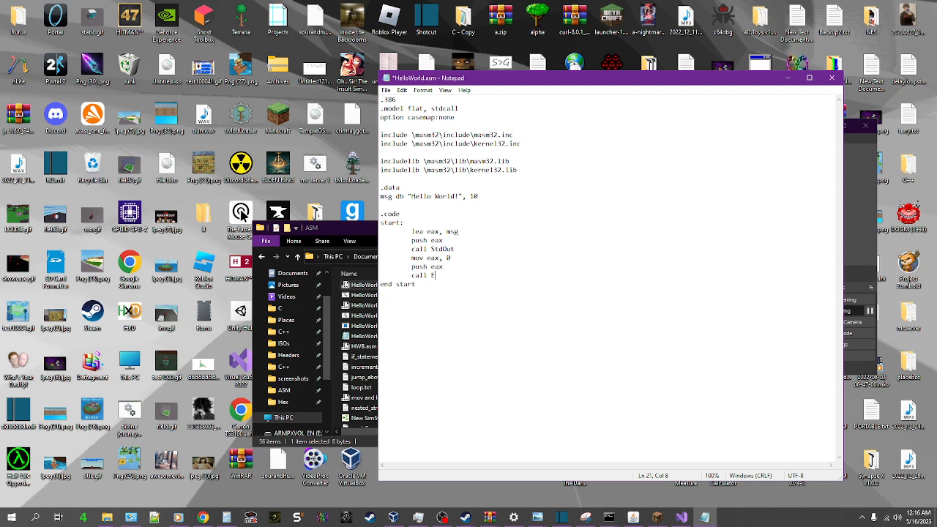
text(xitProce)
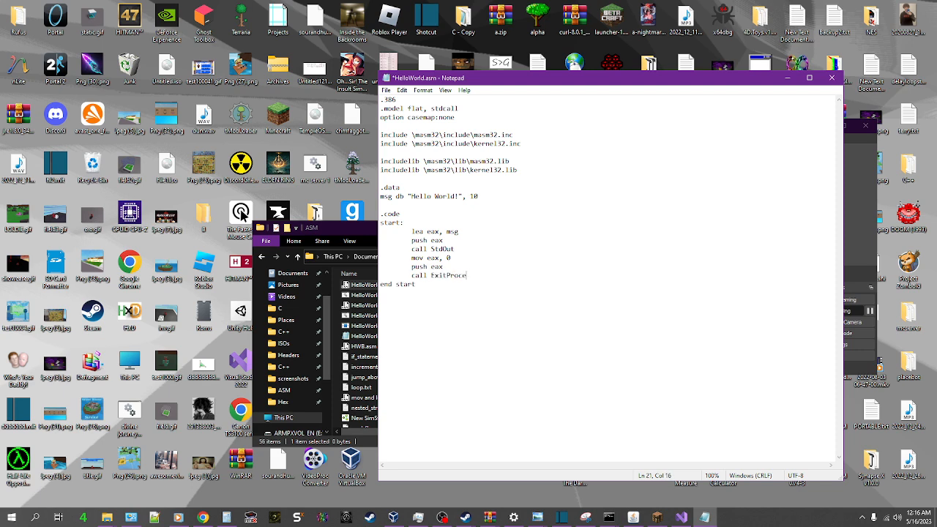
text(ss)
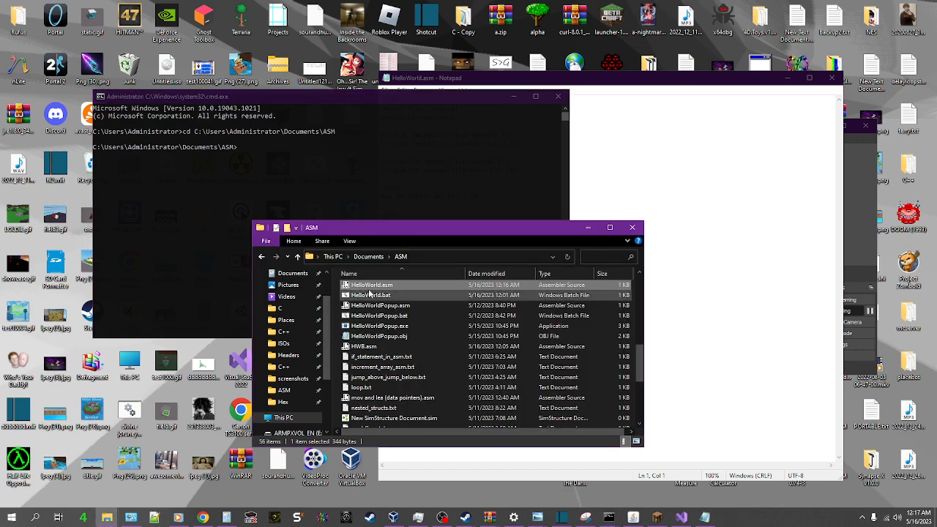
Run HelloWorld.exe in the Command Prompt so it prints Hello World!
click(371, 284)
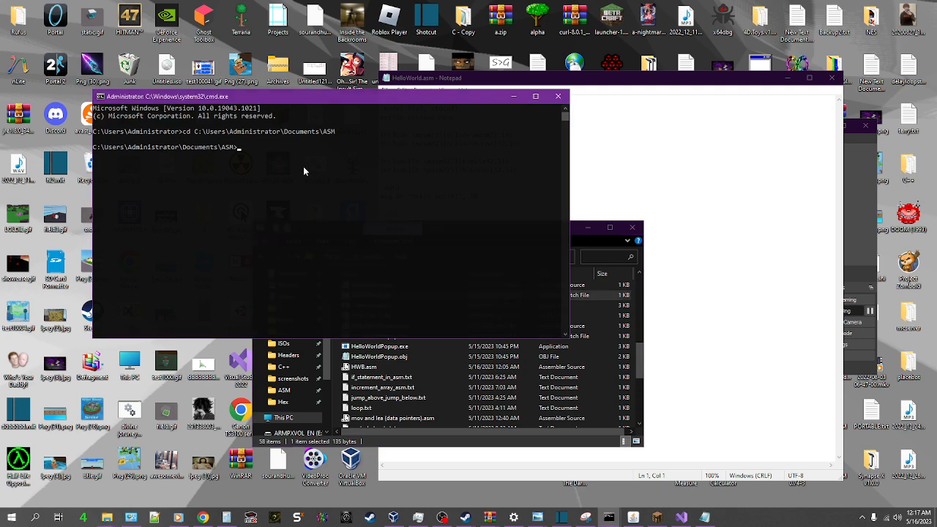
text(Hellow)
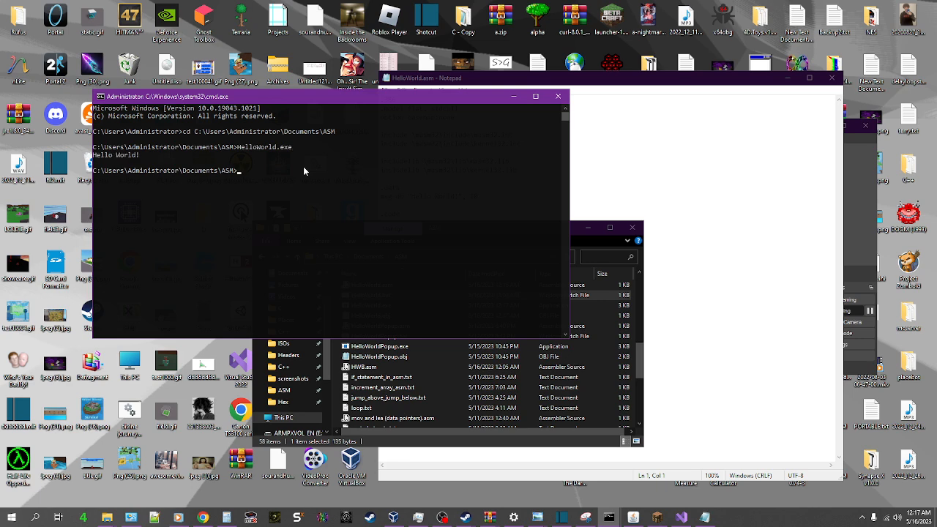
mouse_move(352, 187)
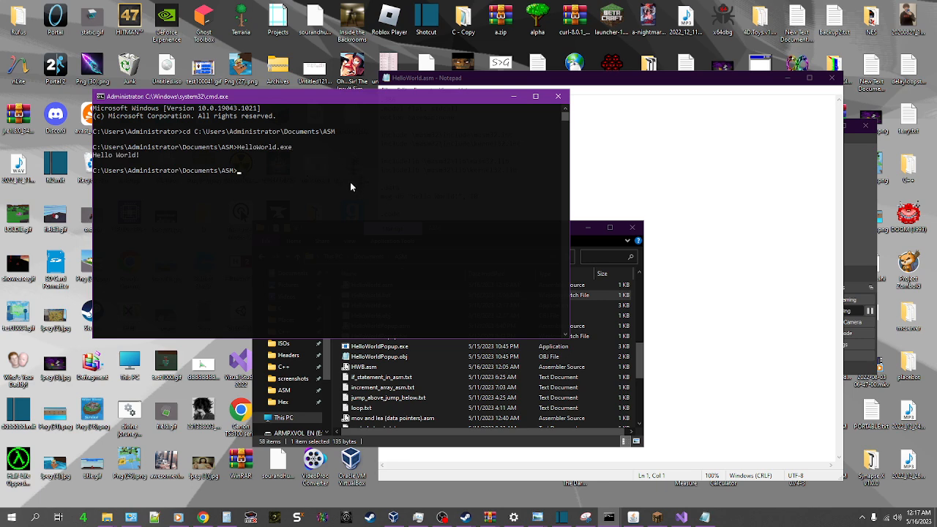